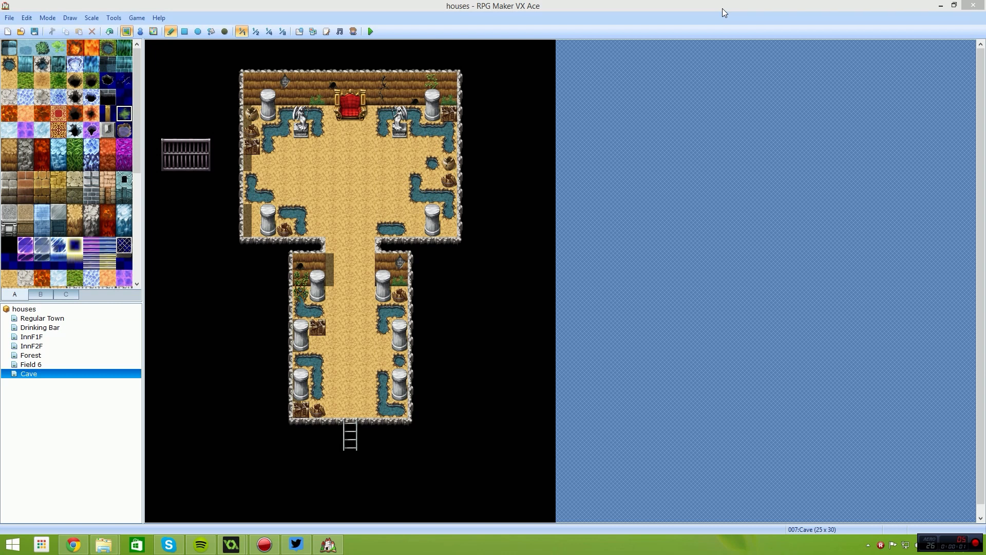
mouse_move(482, 114)
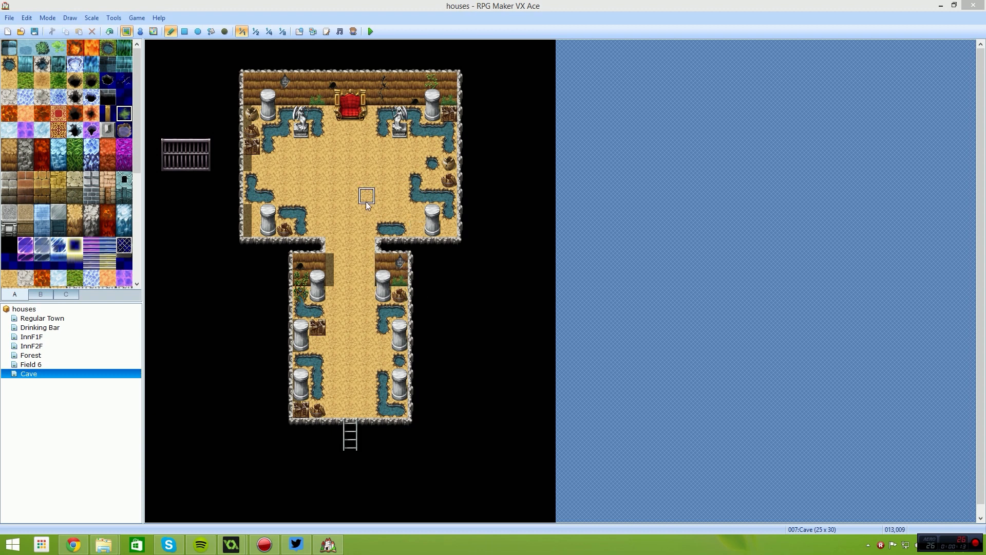
mouse_move(505, 281)
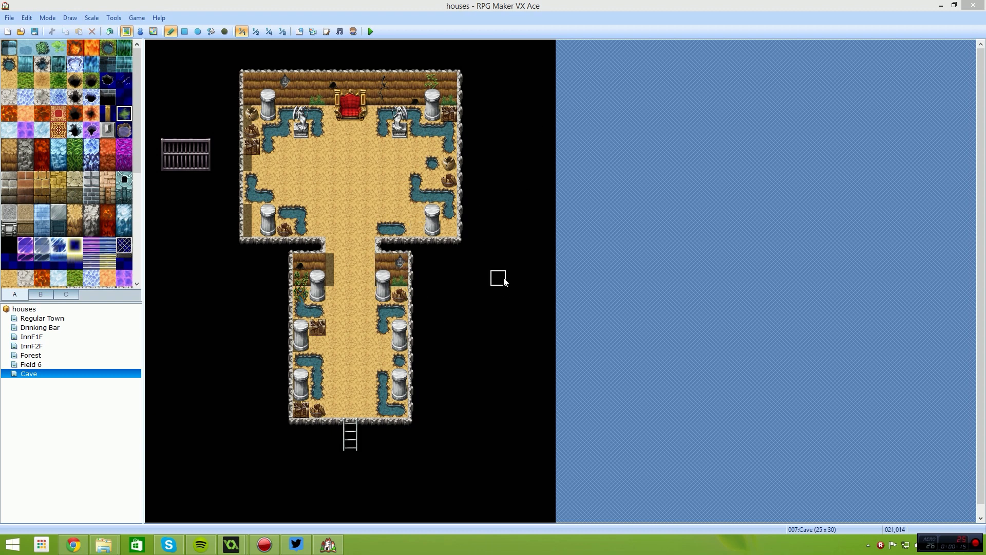
mouse_move(496, 80)
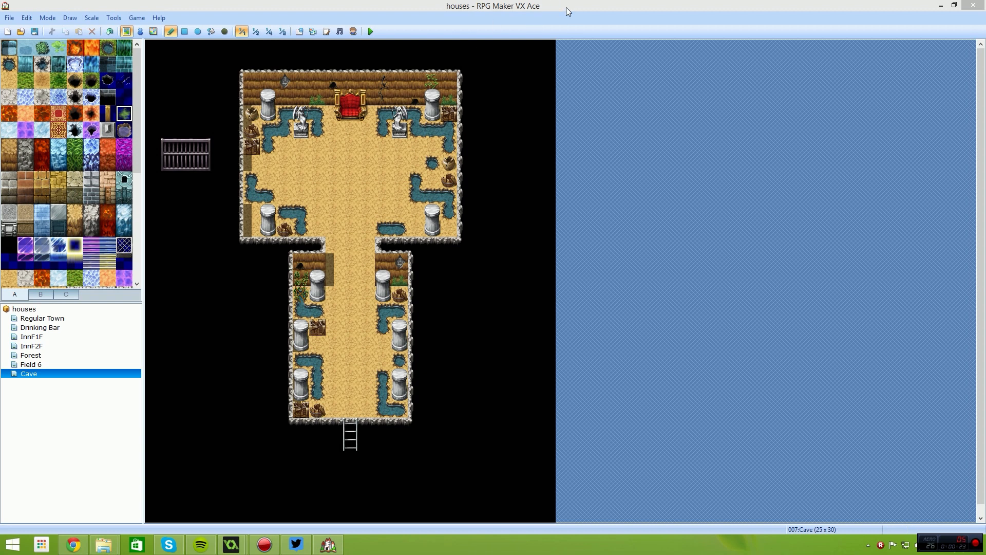
mouse_move(333, 328)
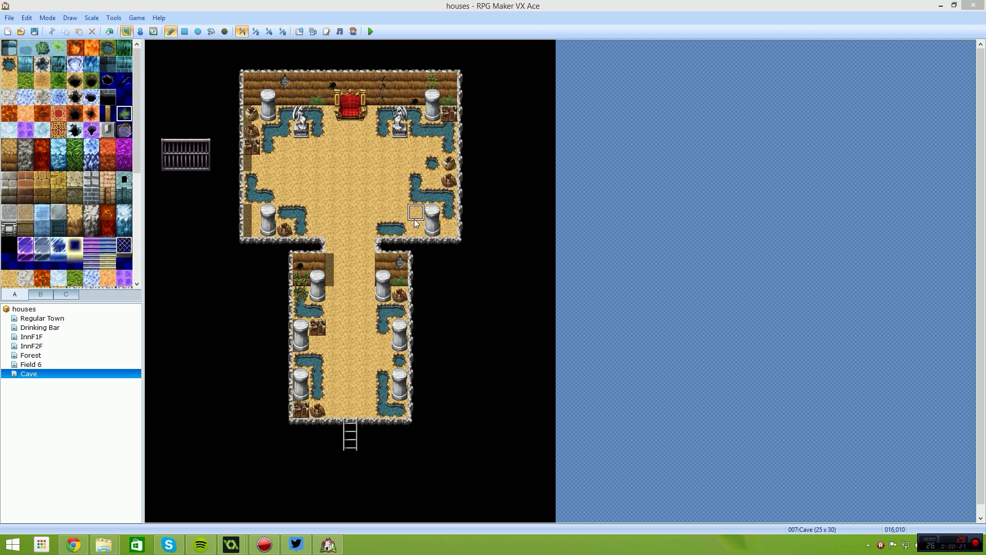
mouse_move(334, 359)
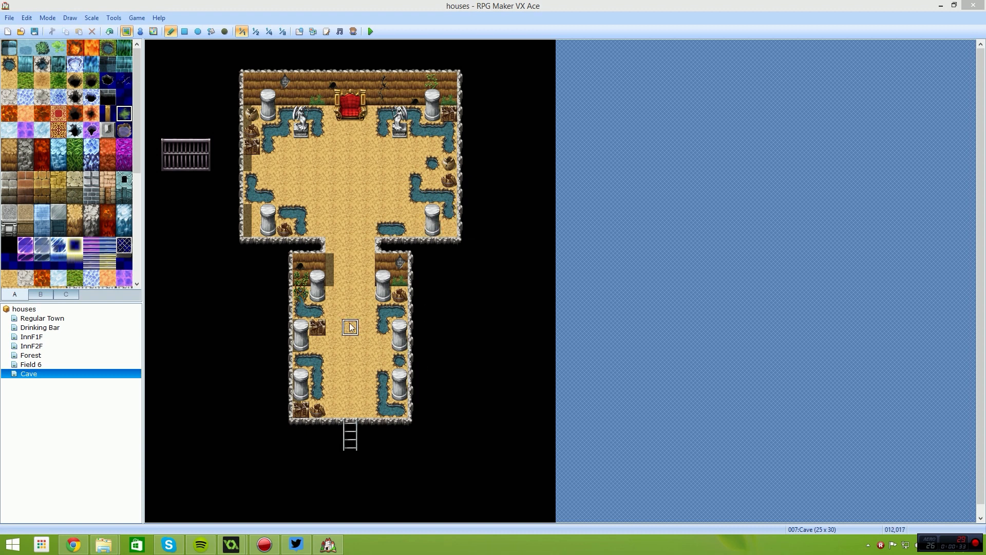
mouse_move(415, 185)
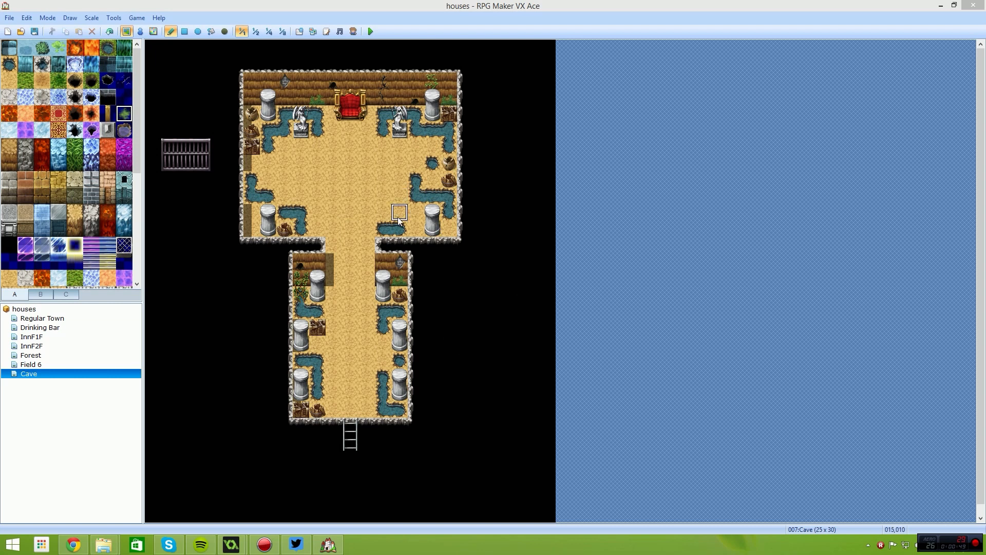
mouse_move(408, 216)
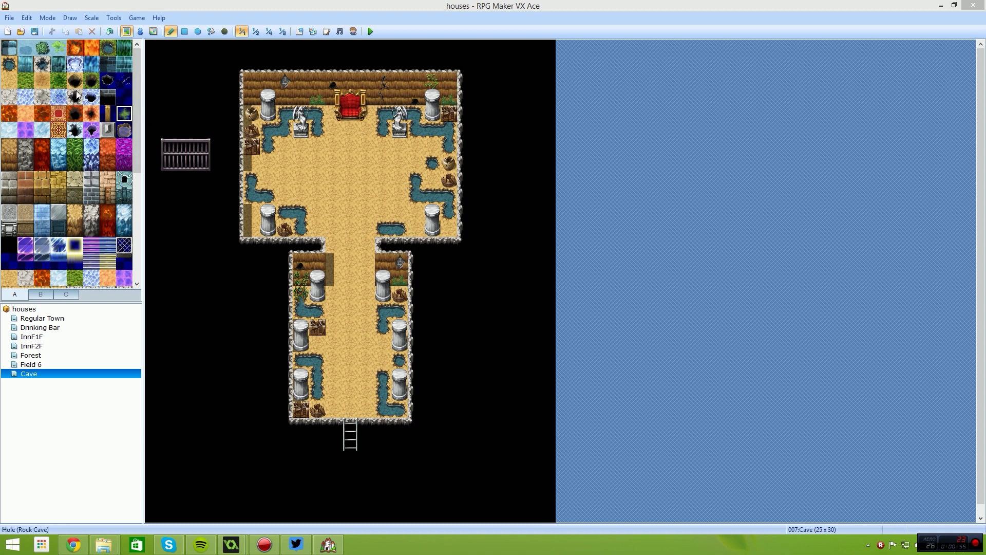
mouse_move(53, 88)
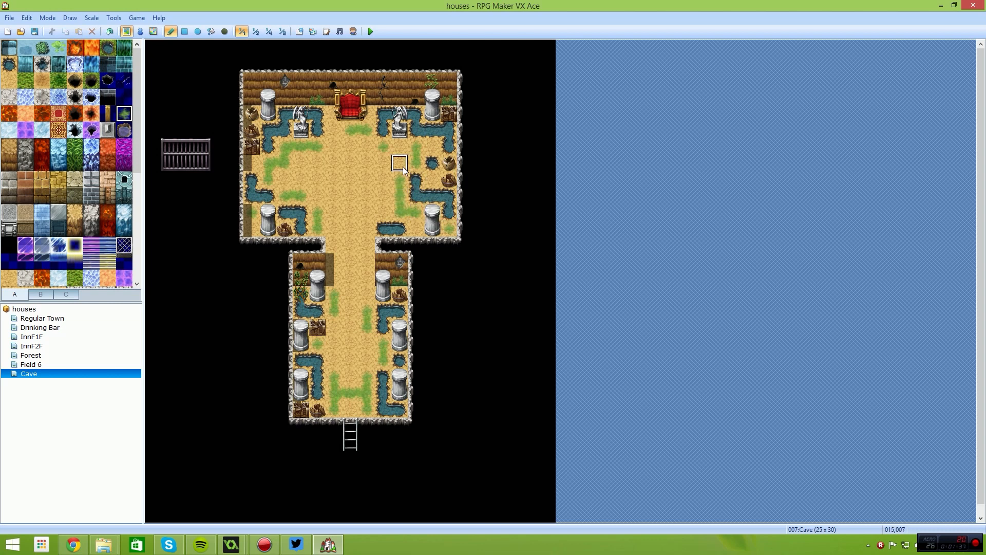
mouse_move(392, 179)
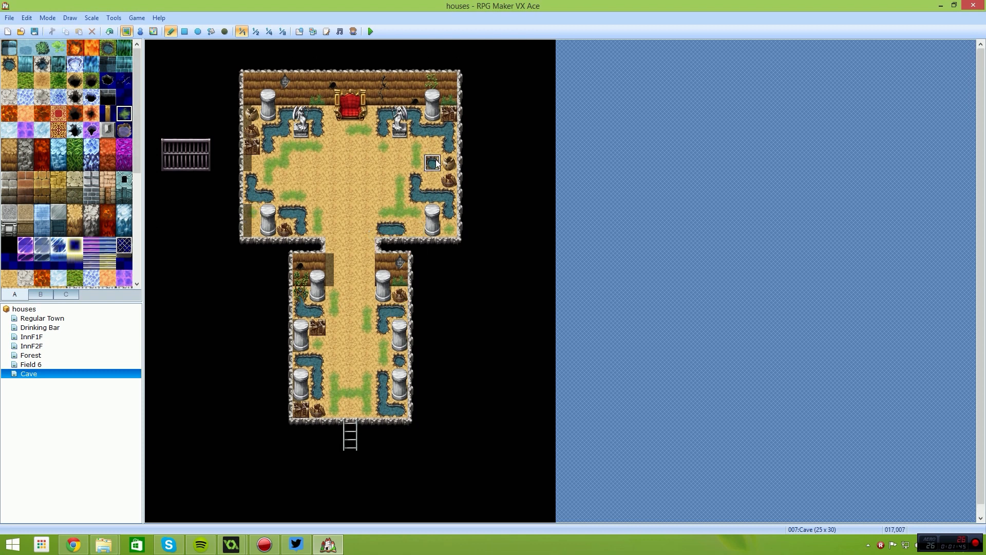
mouse_move(416, 165)
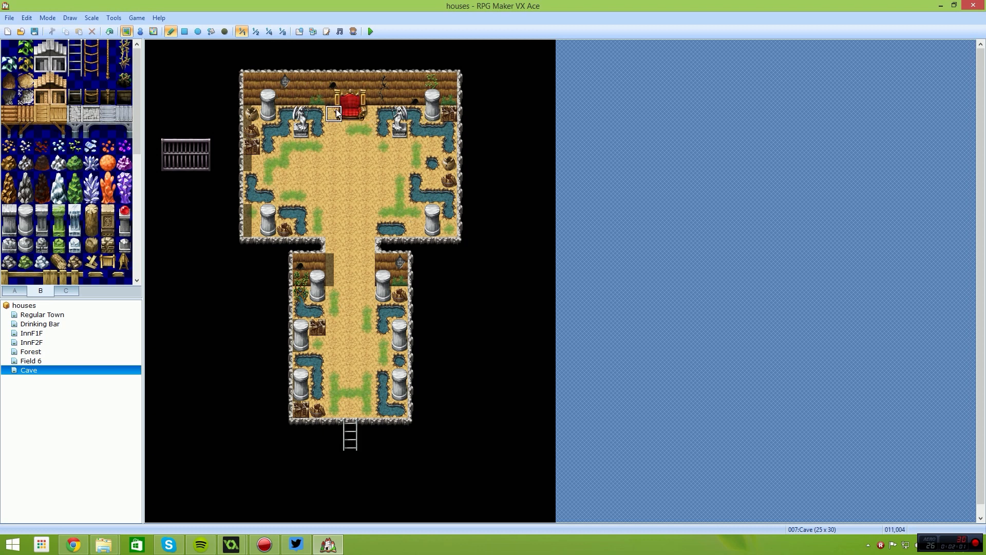
mouse_move(220, 150)
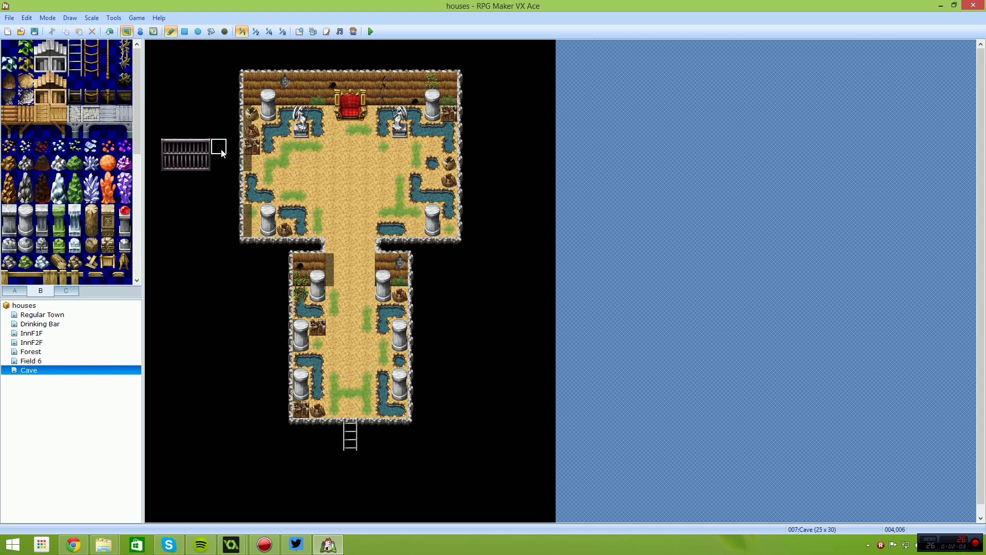
mouse_move(349, 52)
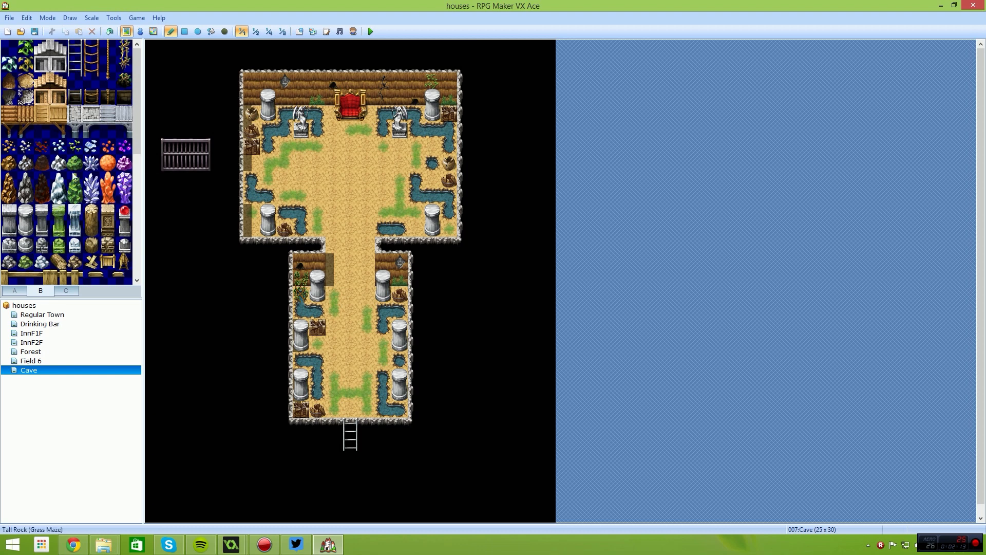
Select the small green herb tile to place along the pool edges.
click(76, 161)
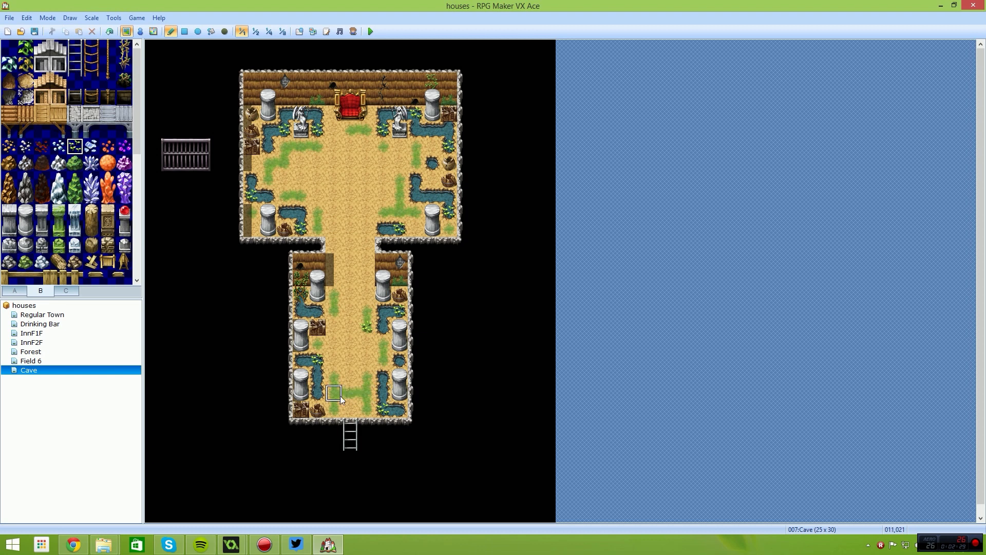
mouse_move(366, 147)
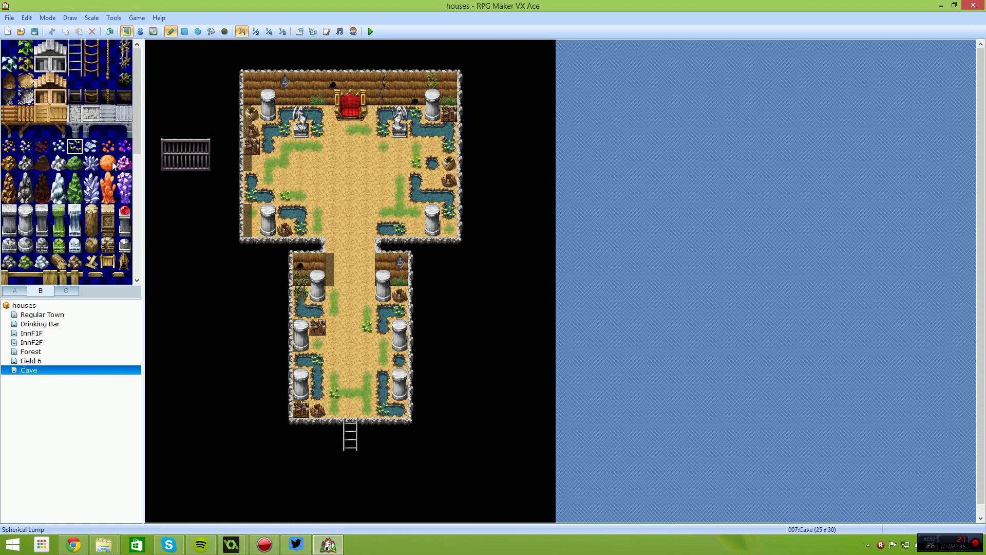
Place a blue crystal cluster beside the left statue's pool, then select the hanging vines decoration.
click(90, 163)
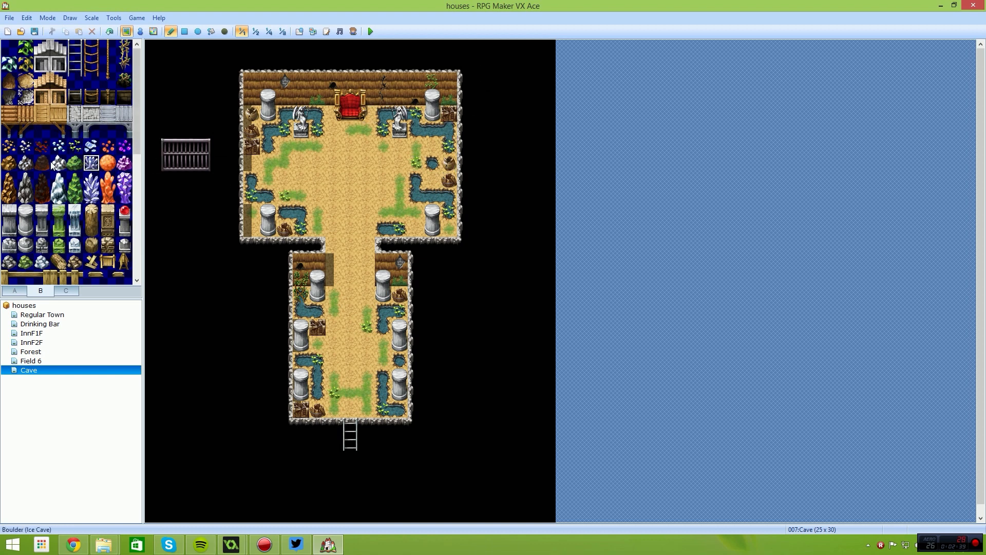
click(91, 163)
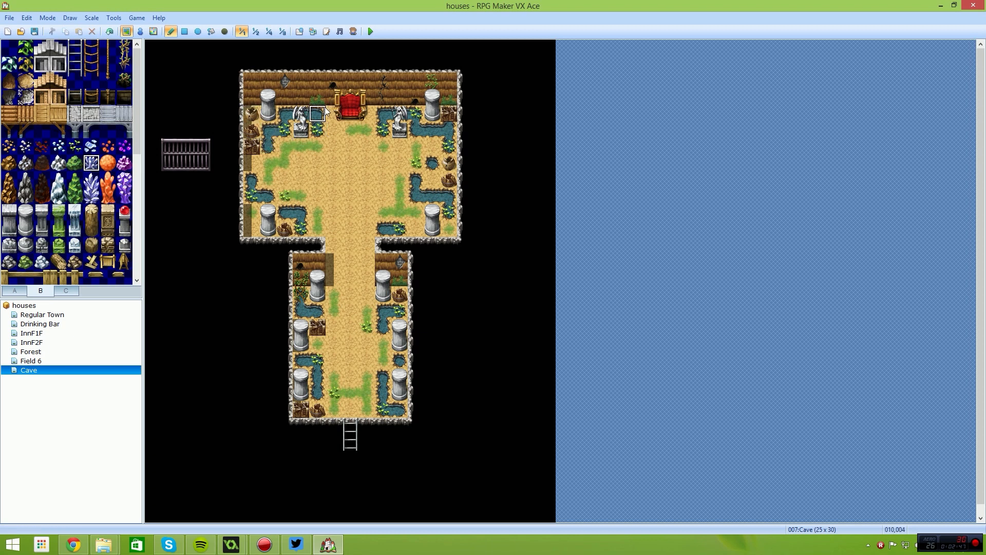
click(383, 311)
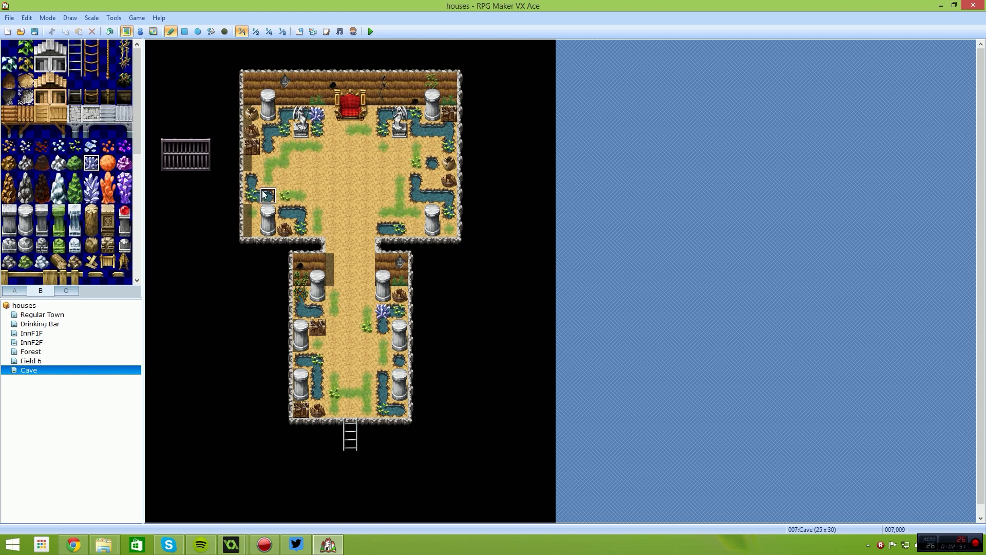
mouse_move(142, 157)
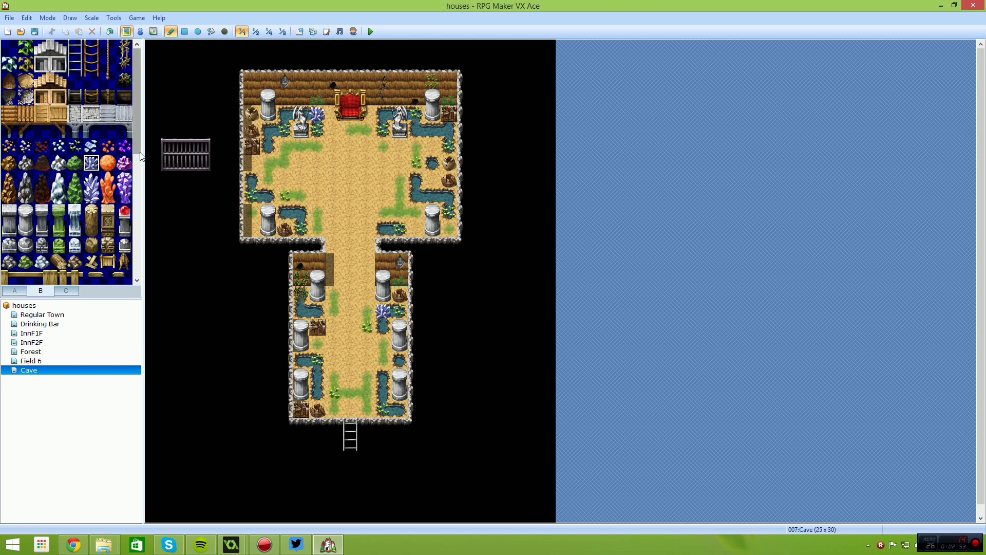
click(125, 80)
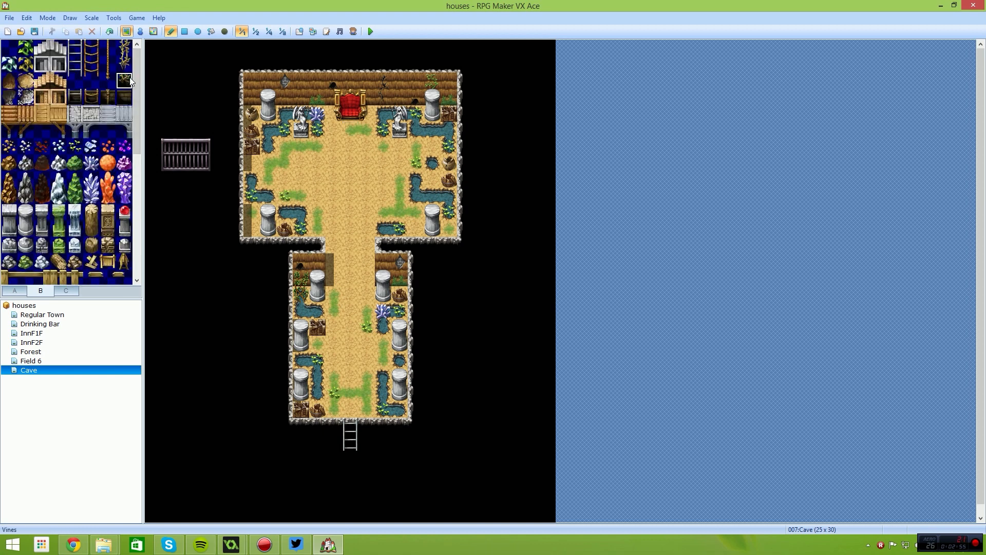
click(301, 162)
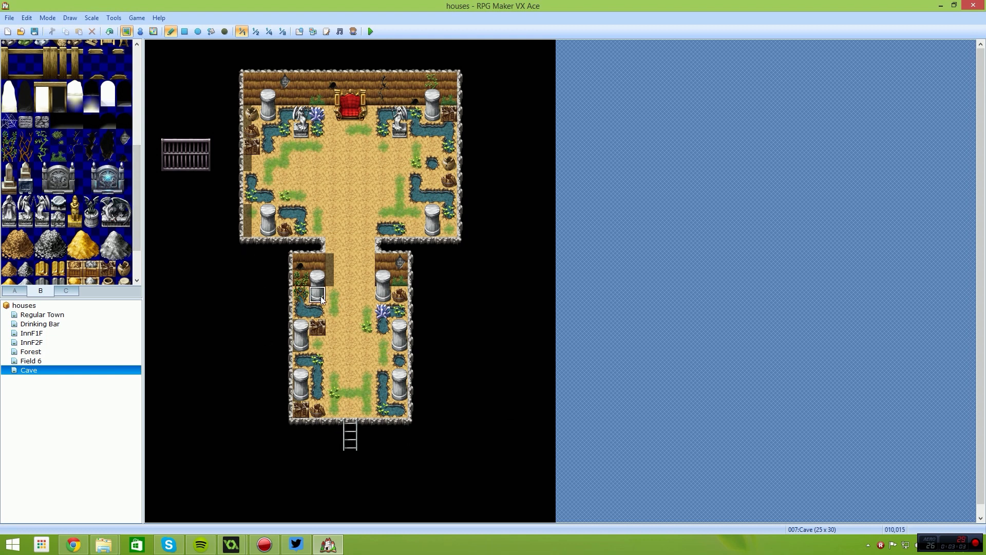
mouse_move(119, 175)
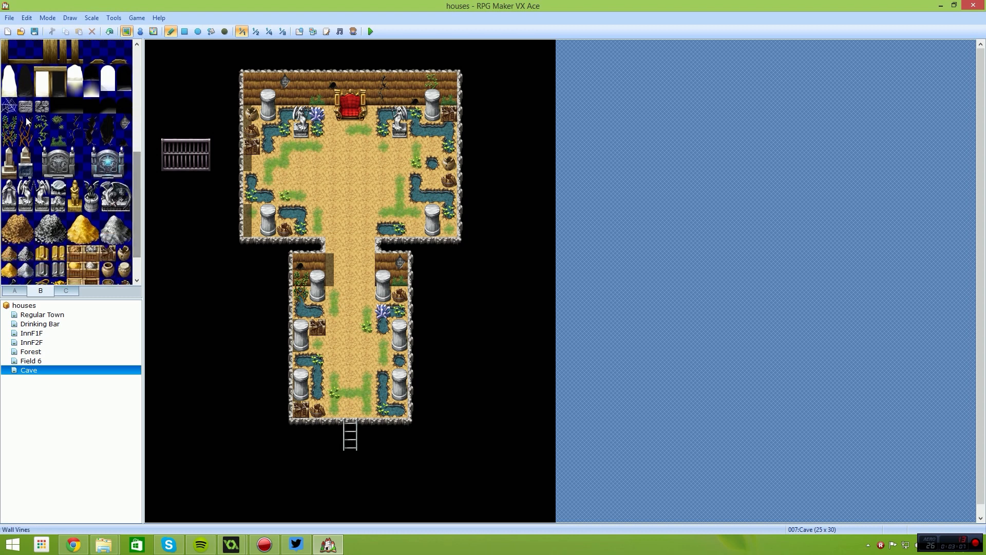
mouse_move(154, 228)
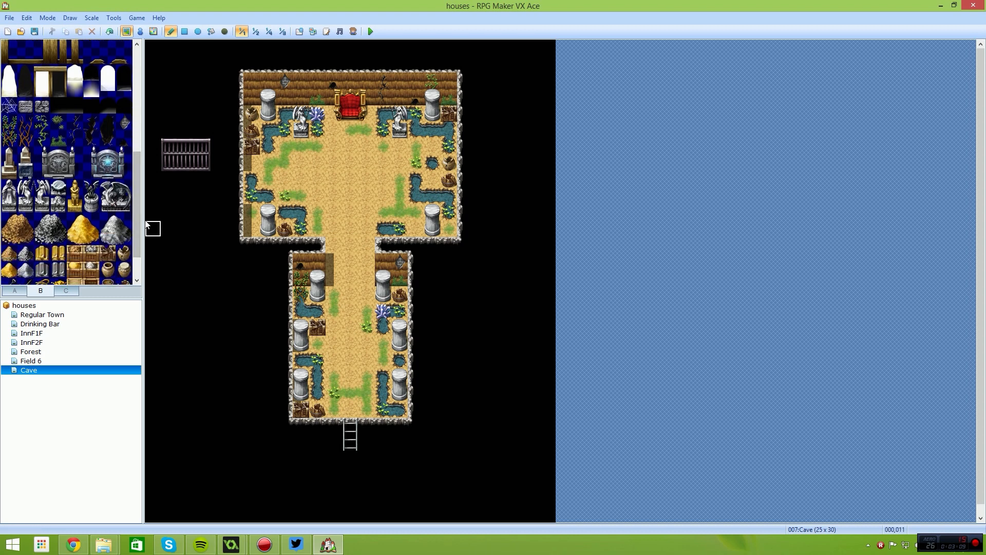